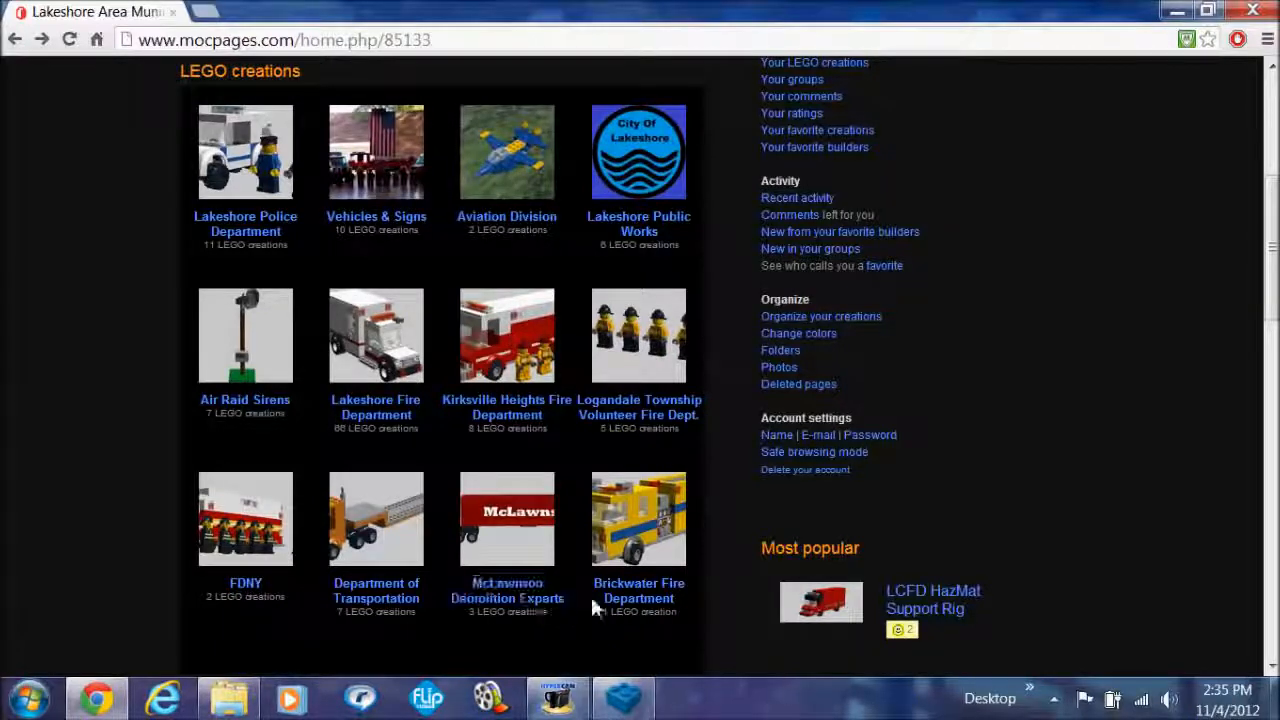
Open the Brickwater Fire Department collection to load the Brickwell Fire Engine 106 model.
{"action": "left_click", "coordinate": [638, 583]}
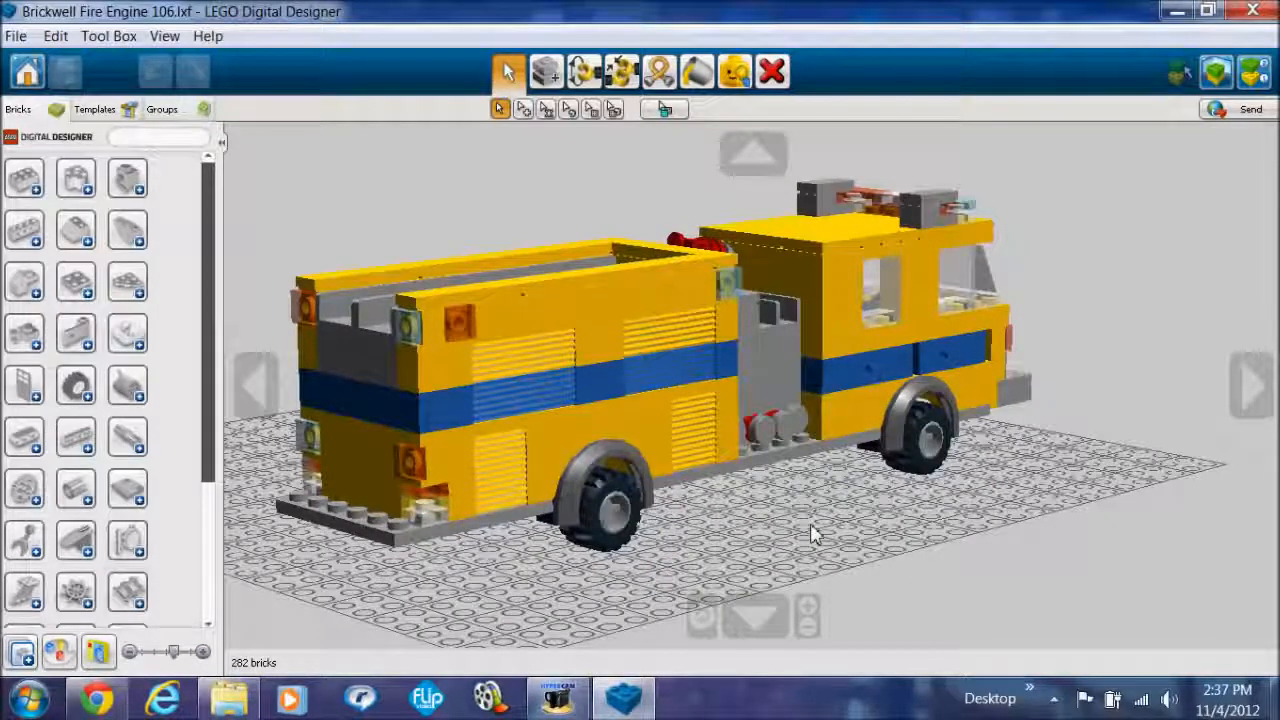
Orbit the fire engine from its full side to the rear quarter, showing rear compartments and wheels.
{"action": "left_click_drag", "start_coordinate": [815, 535], "coordinate": [710, 560]}
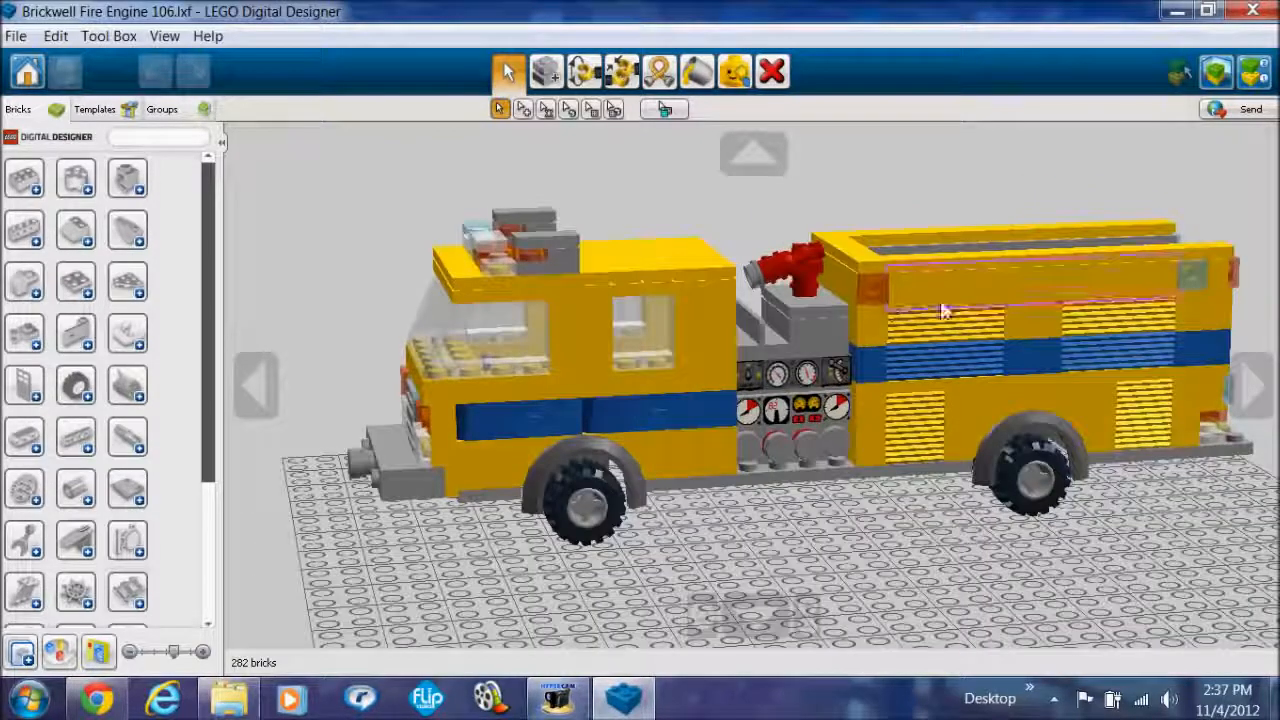
{"action": "left_click_drag", "start_coordinate": [945, 310], "coordinate": [810, 490]}
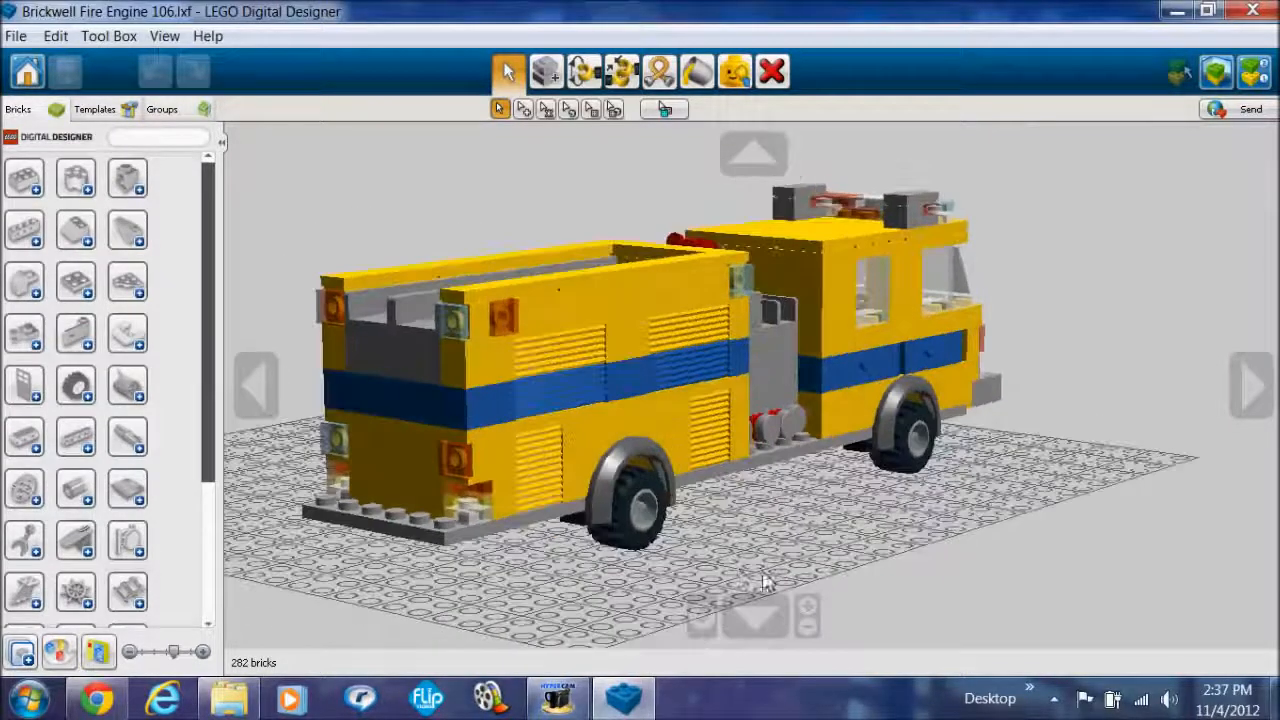
{"action": "left_click_drag", "start_coordinate": [765, 583], "coordinate": [1040, 538]}
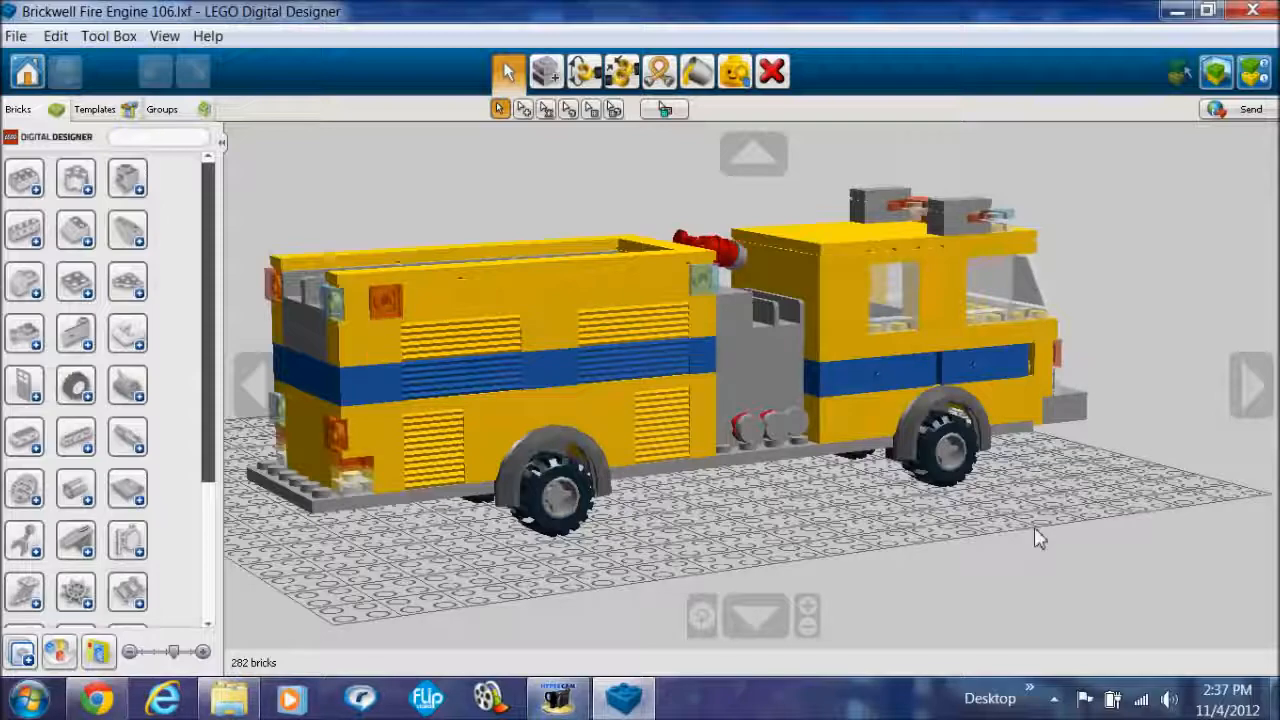